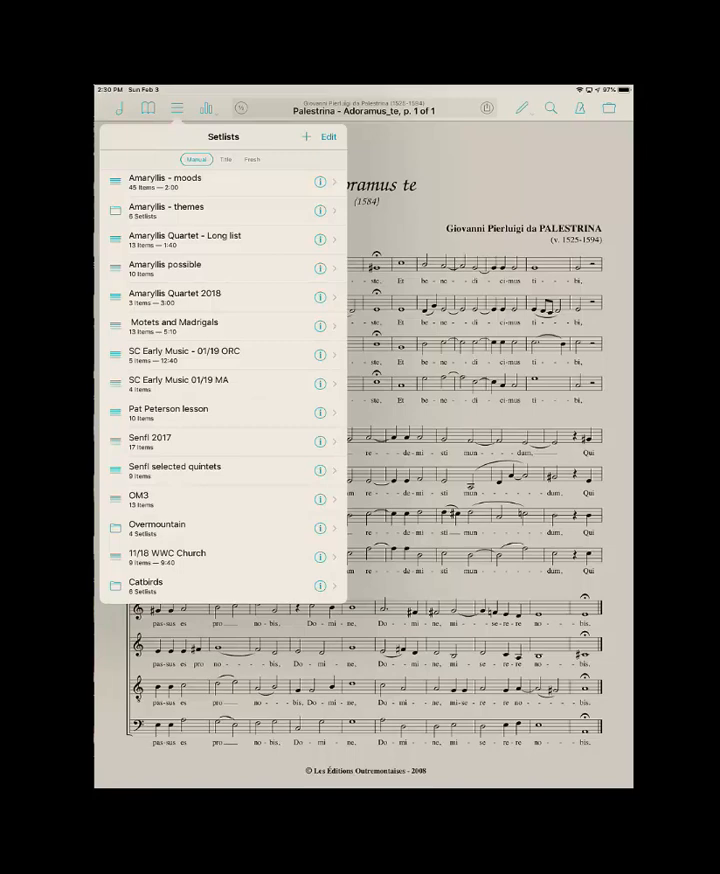
Step: Browse the Amaryllis - moods setlist, then enter the Amaryllis - themes folder with its six theme setlists
click(164, 182)
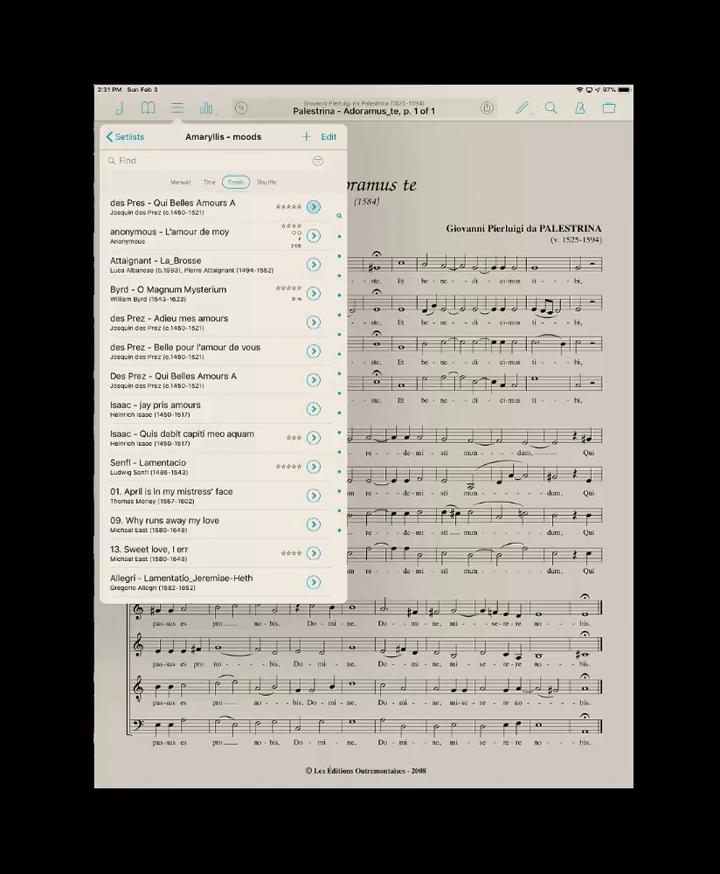
click(112, 136)
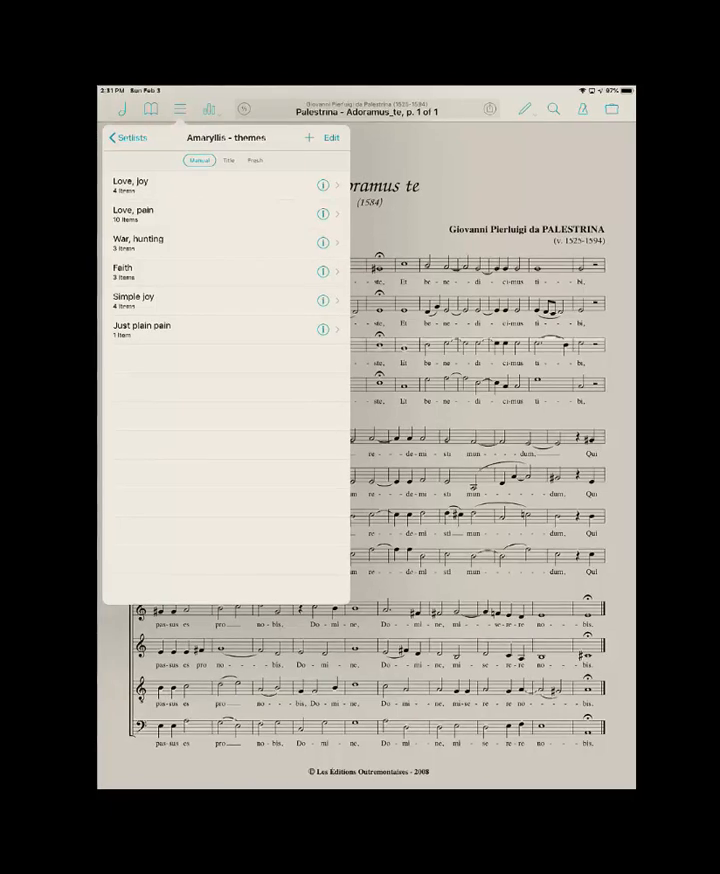
click(136, 244)
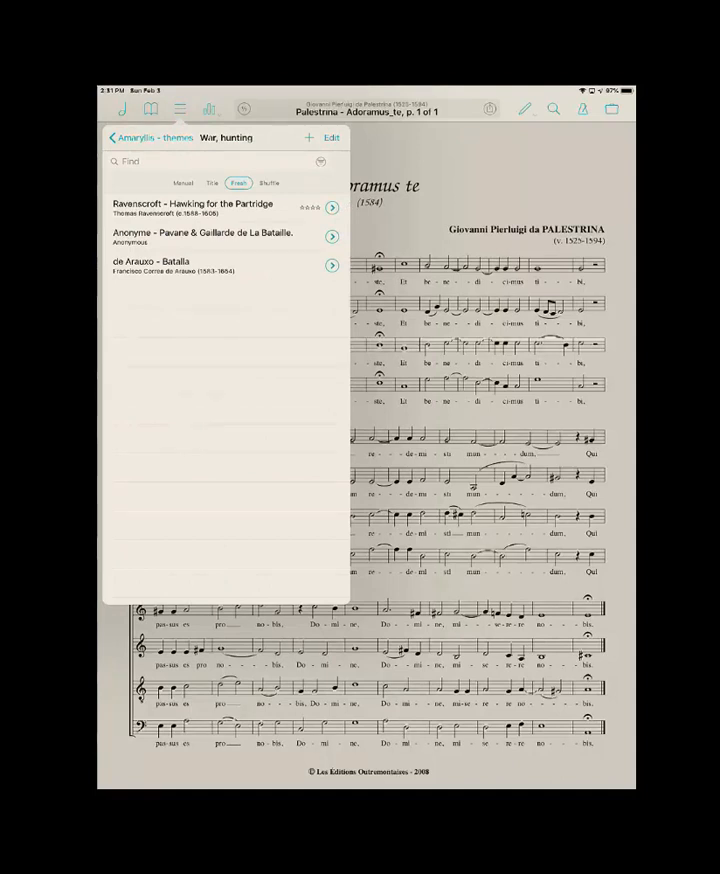
click(130, 136)
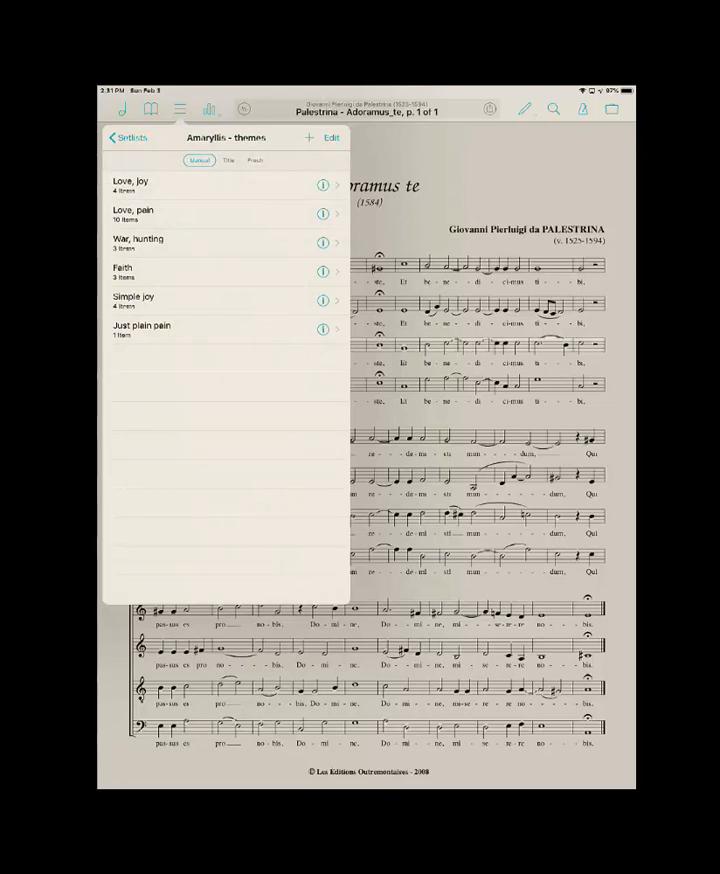
click(144, 328)
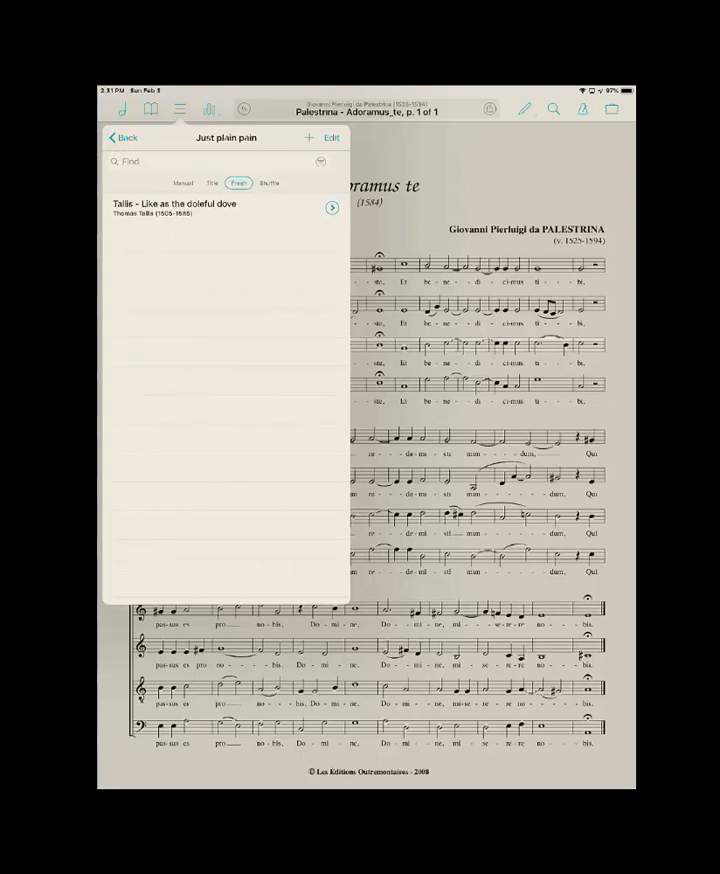
click(122, 136)
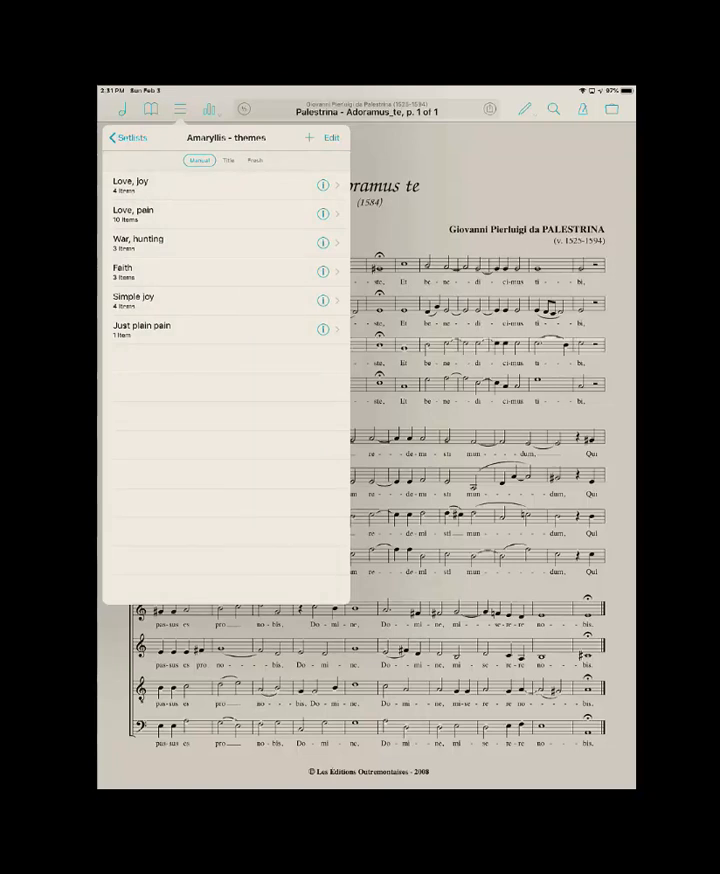
click(130, 184)
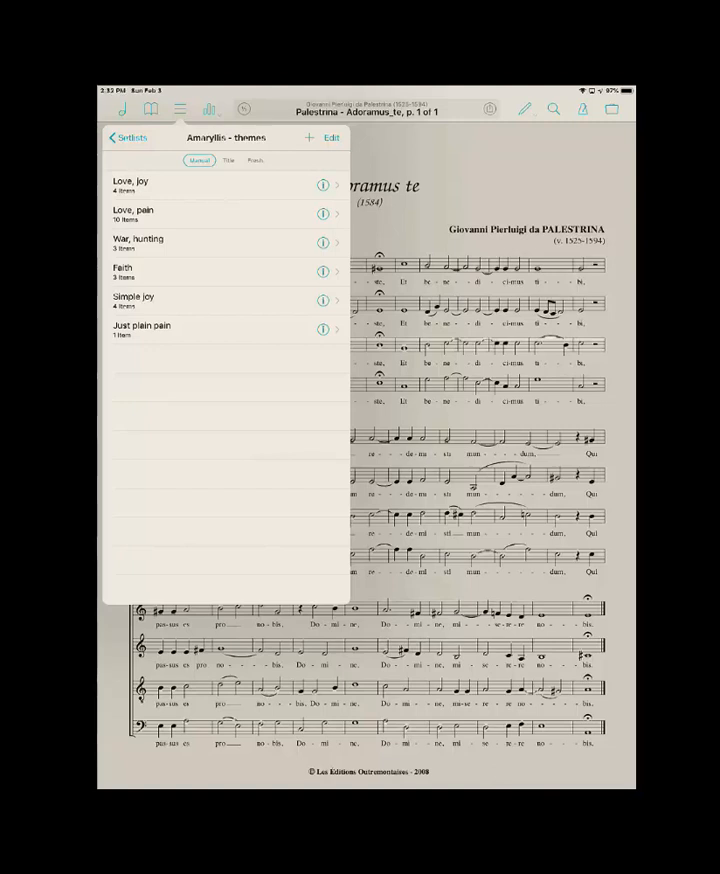
click(128, 136)
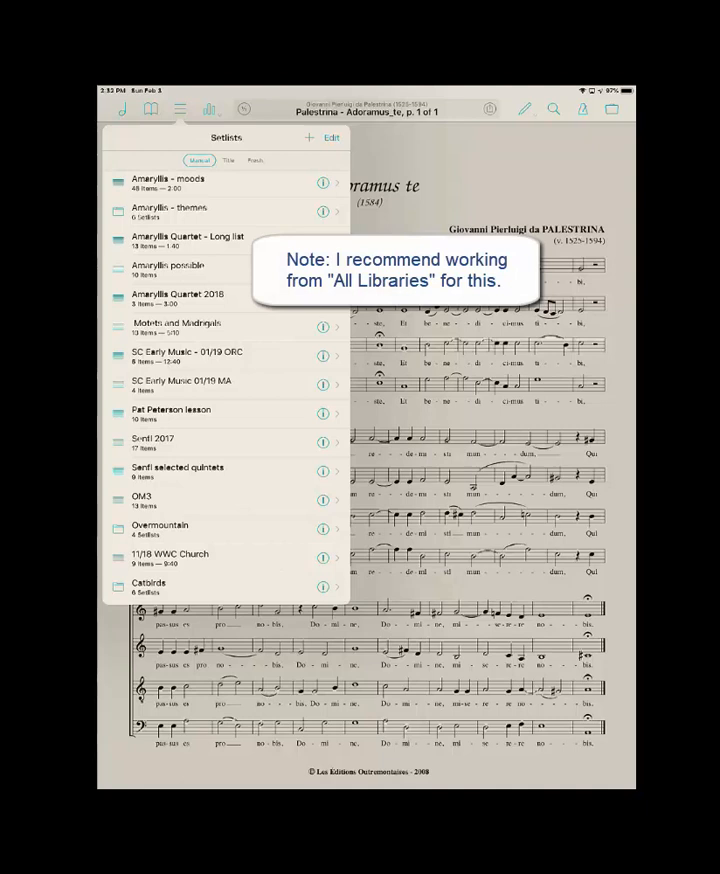
Step: Create a new setlist folder named Yyyy from the Setlists edit mode
click(332, 136)
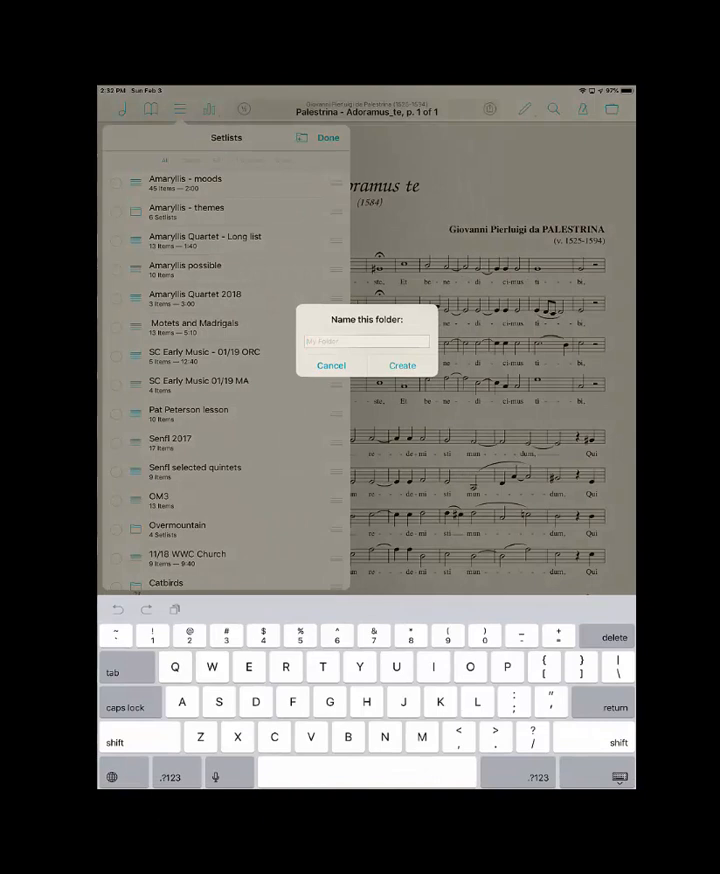
text(Yyyyy)
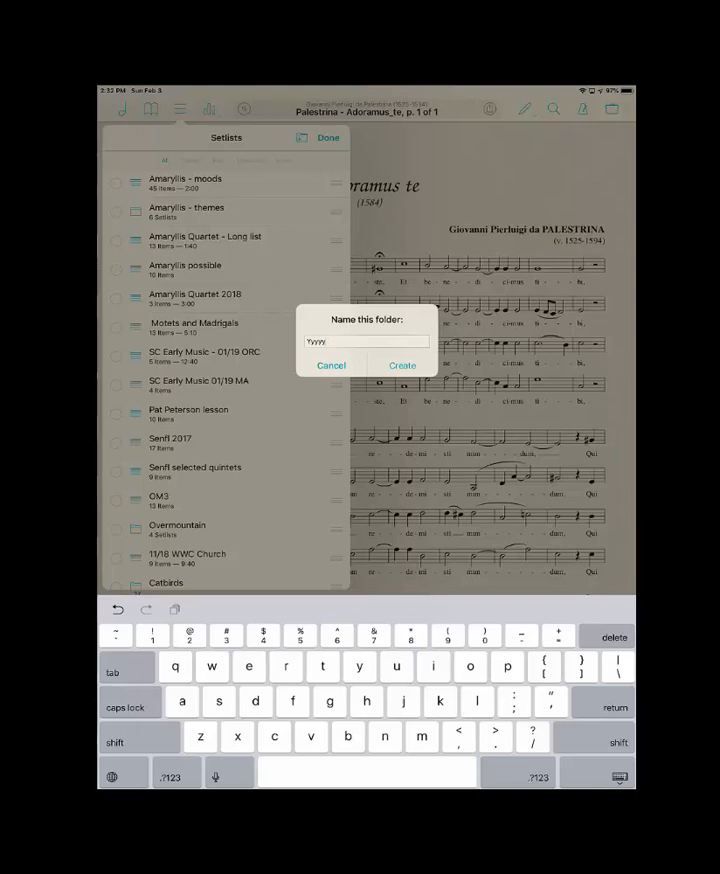
click(332, 364)
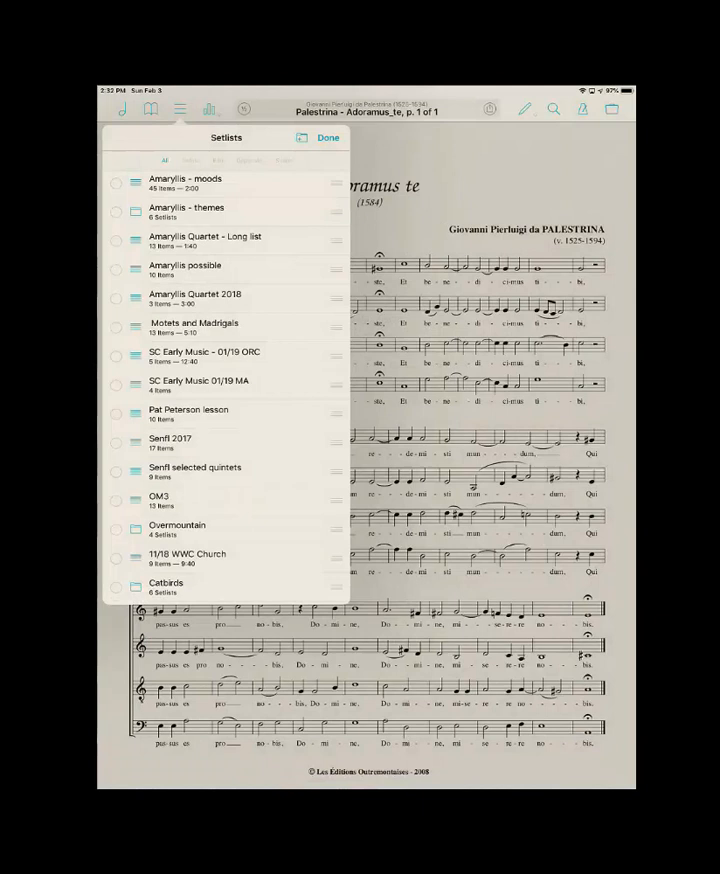
Step: Add a new empty setlist inside the Yyyy folder and return to the top-level setlists list
scroll(down, 3)
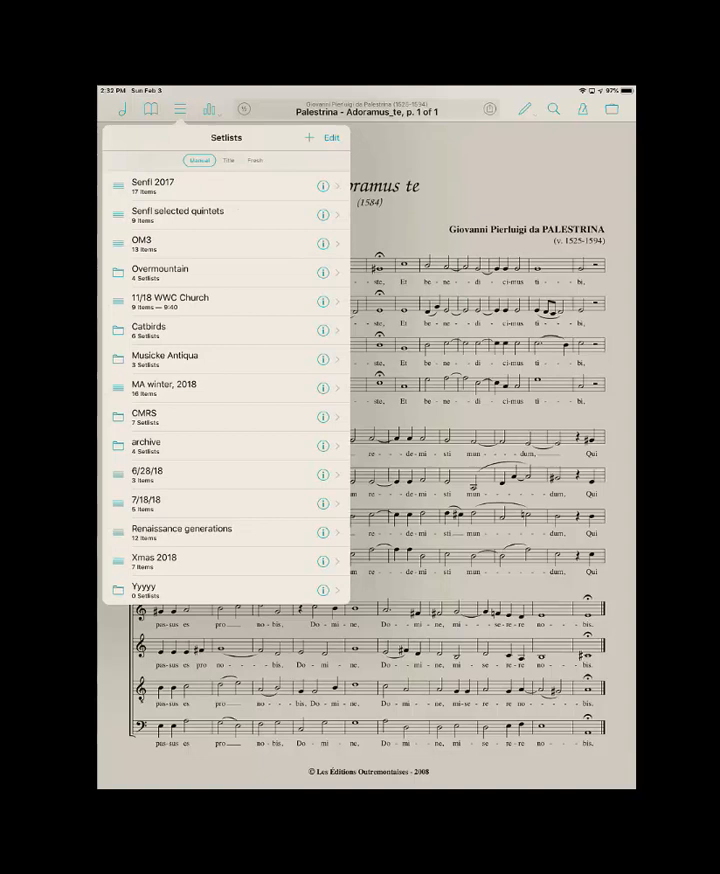
click(144, 592)
text(Ooooo)
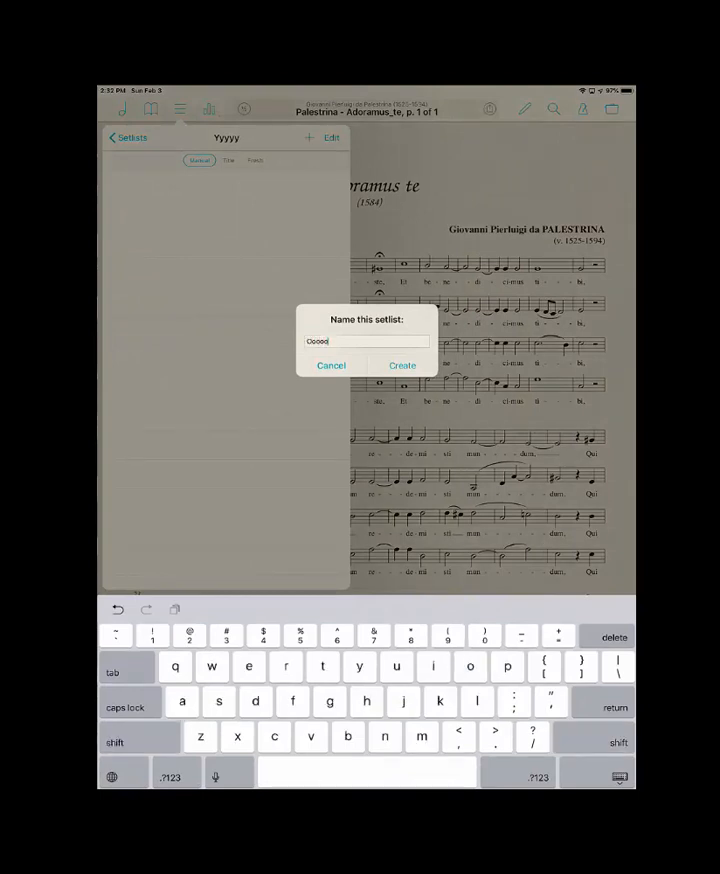
click(402, 364)
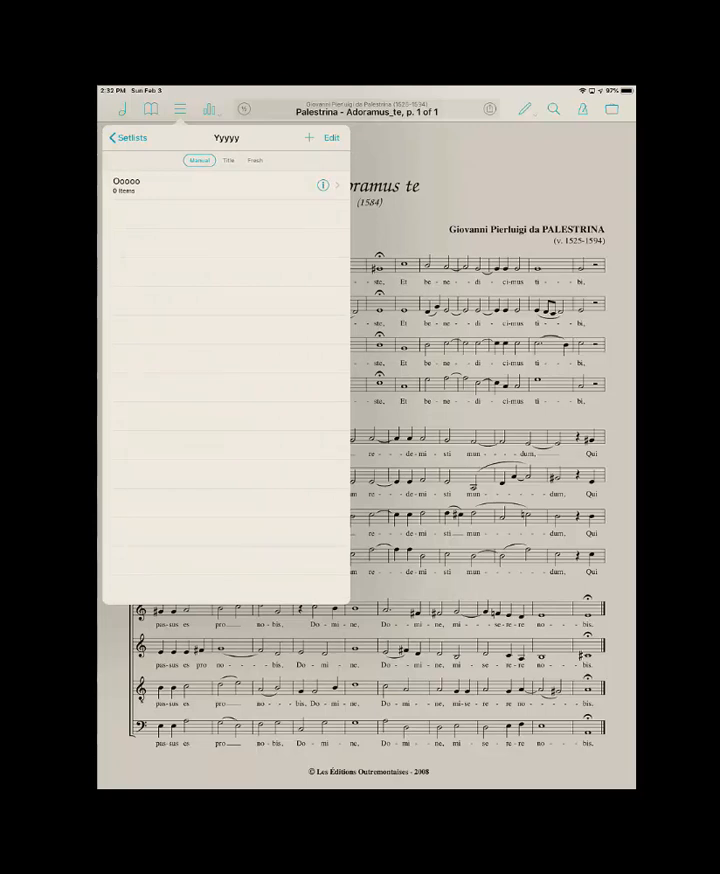
click(126, 136)
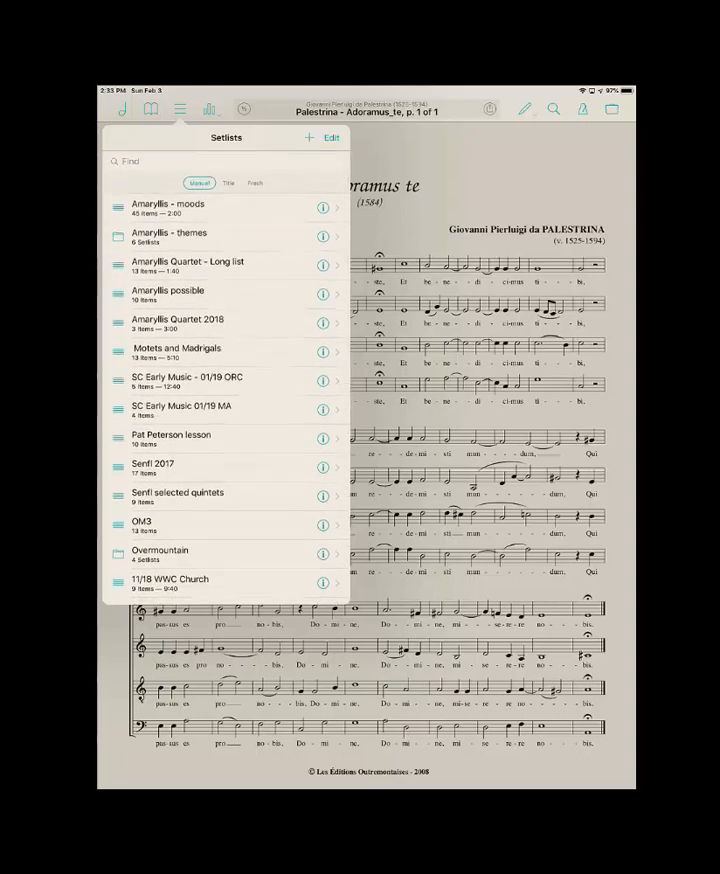
Step: From the Isaac score's metadata Setlists list, assign Jay pris amours to the Love, joy setlist
click(170, 236)
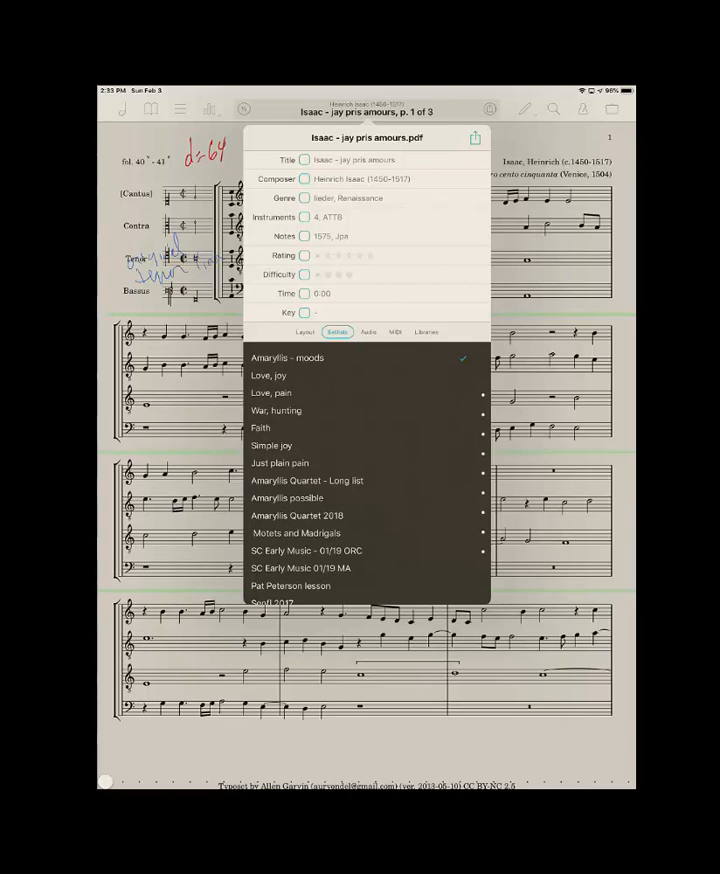
click(268, 376)
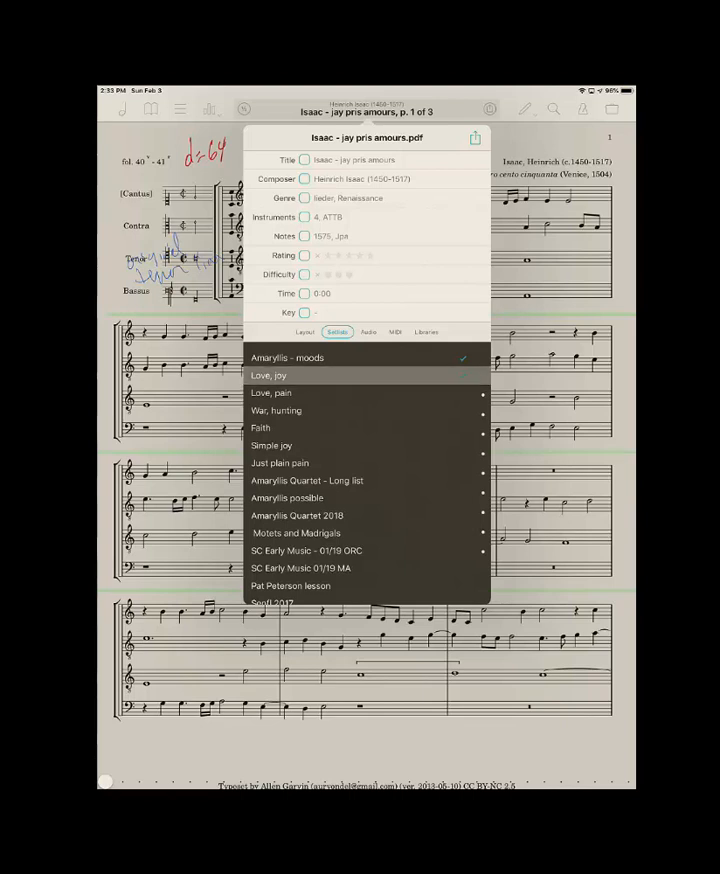
click(272, 376)
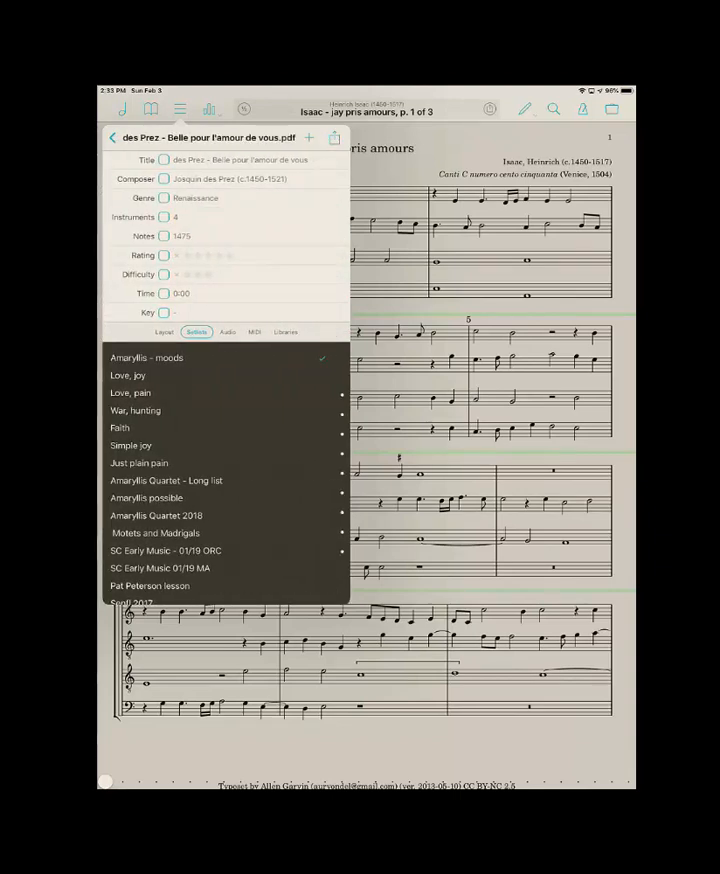
Step: Check then uncheck Love, joy for Belle pour l'amour de vous, leaving only Amaryllis - moods selected
click(130, 376)
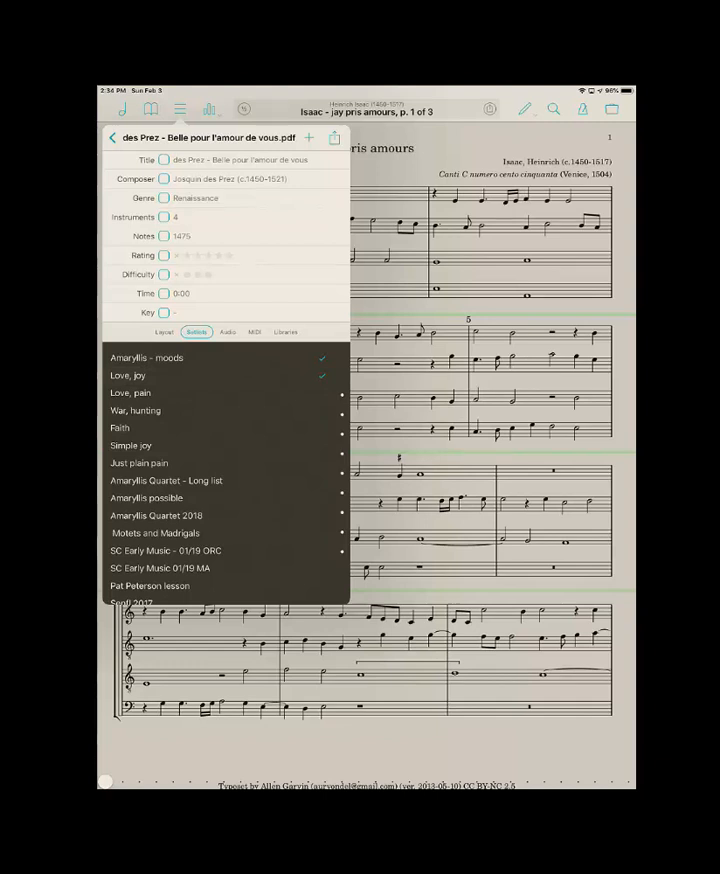
click(128, 376)
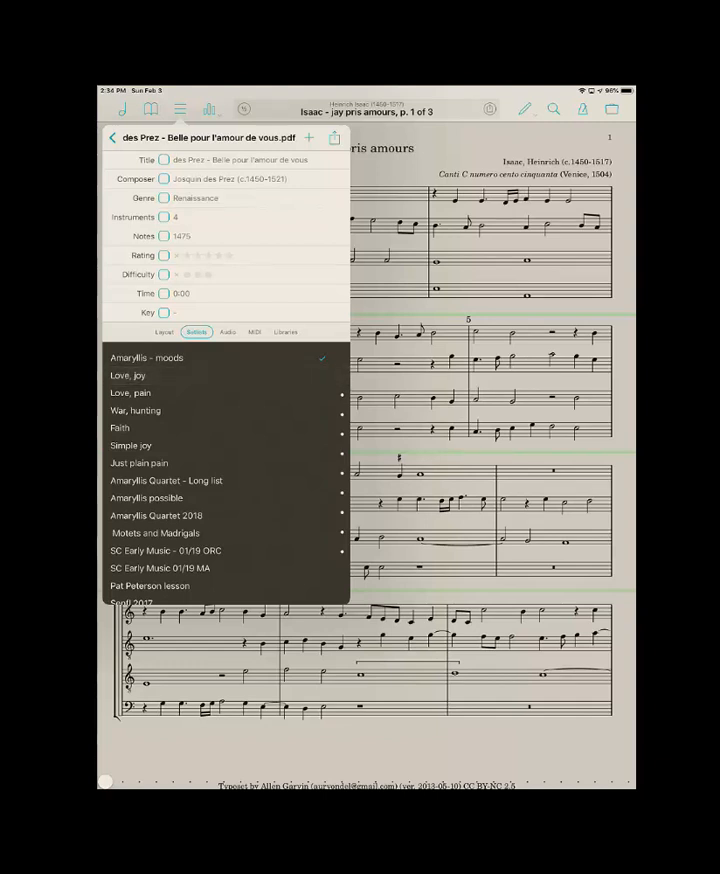